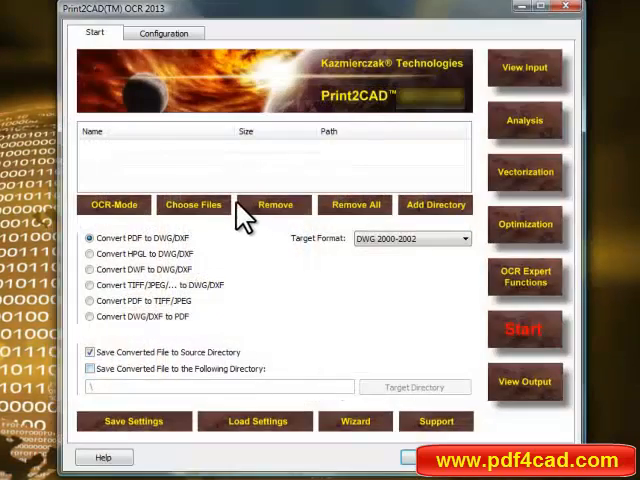
Step: Load print2cad-example-1.pdf and analyse it: 903 paths, 0 hatches, 287 texts, 1 image
click(193, 204)
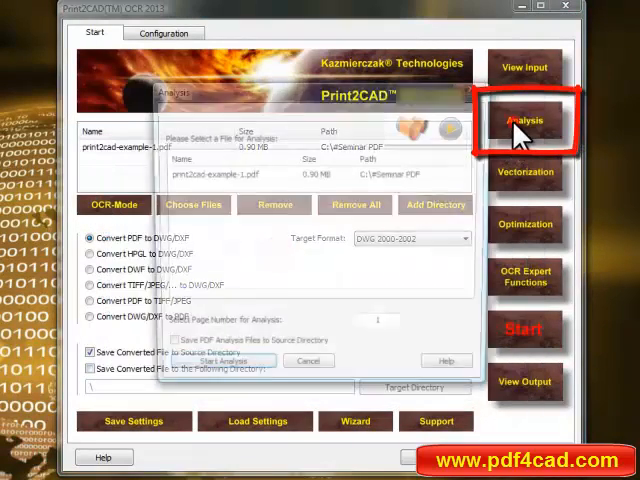
click(234, 361)
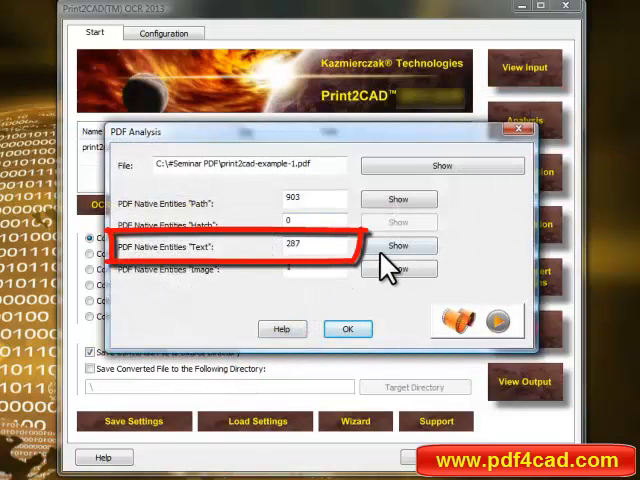
click(398, 245)
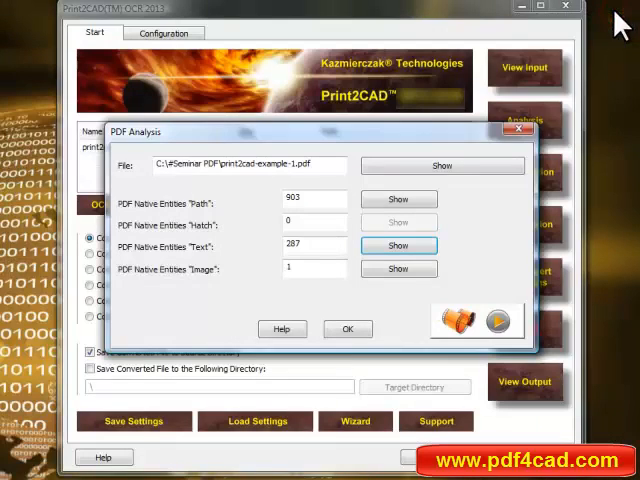
click(347, 328)
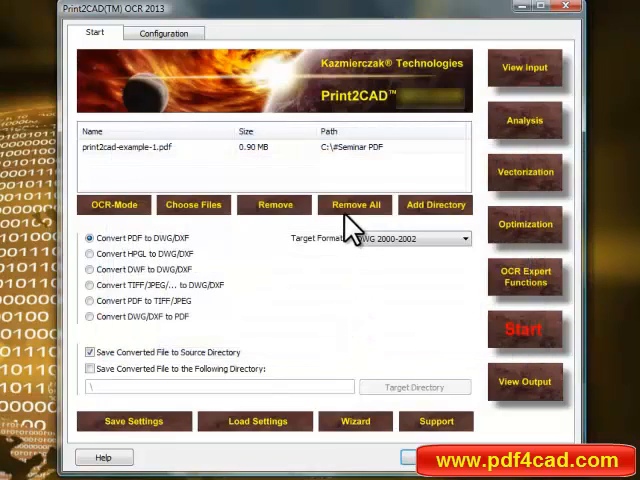
Step: Replace the file with print2cad-example-2.pdf and analyse it: 19533 paths, 10960 hatches
click(355, 204)
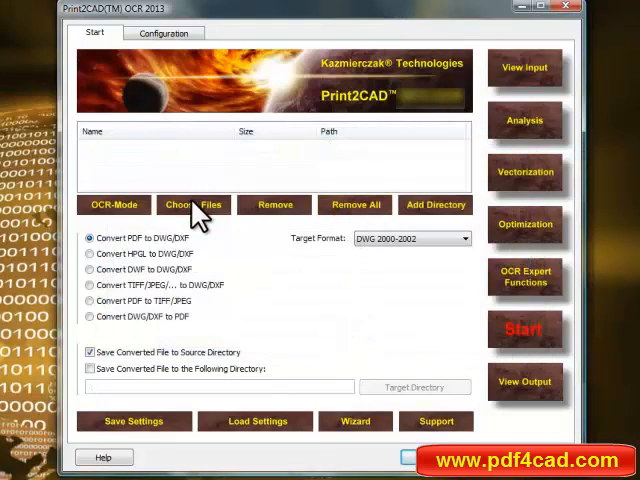
click(194, 204)
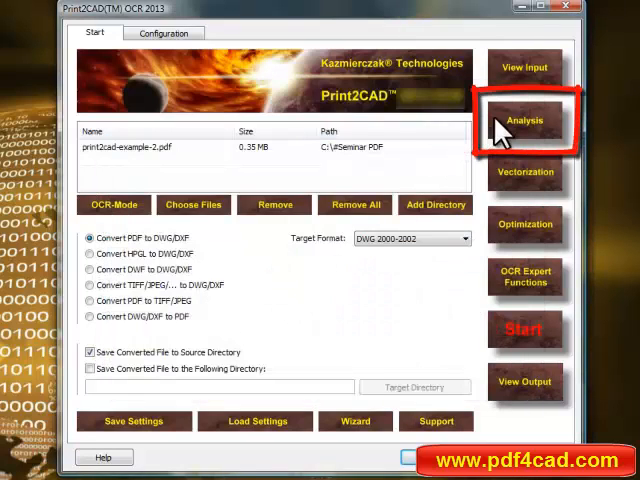
click(524, 120)
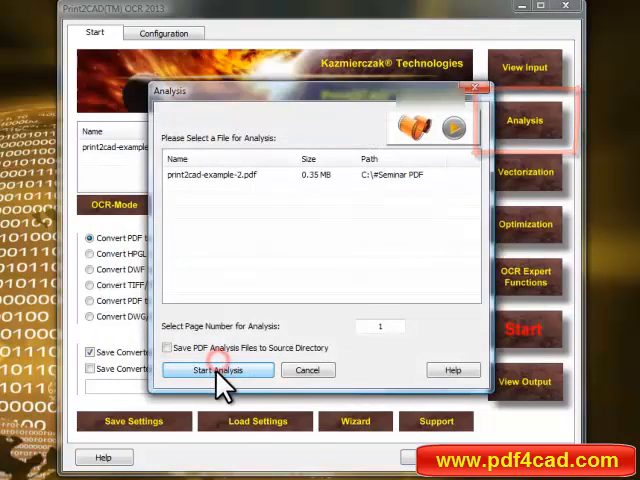
click(216, 370)
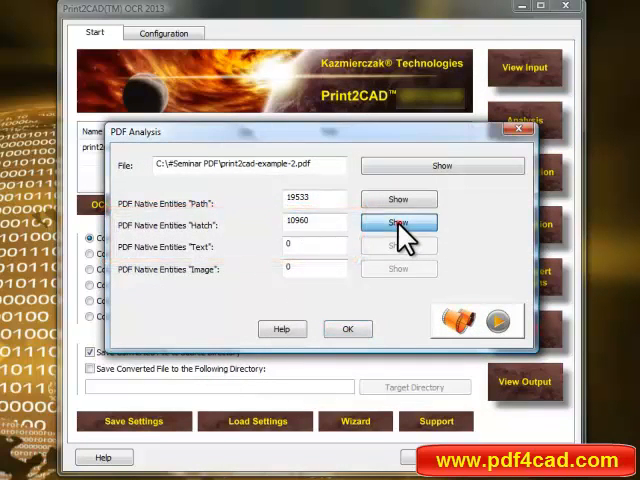
click(398, 223)
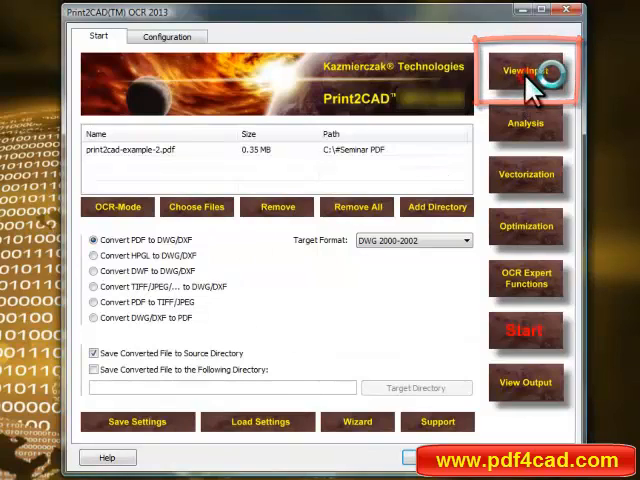
Step: Preview the input PDF drawing, then return to the empty Start tab
click(534, 66)
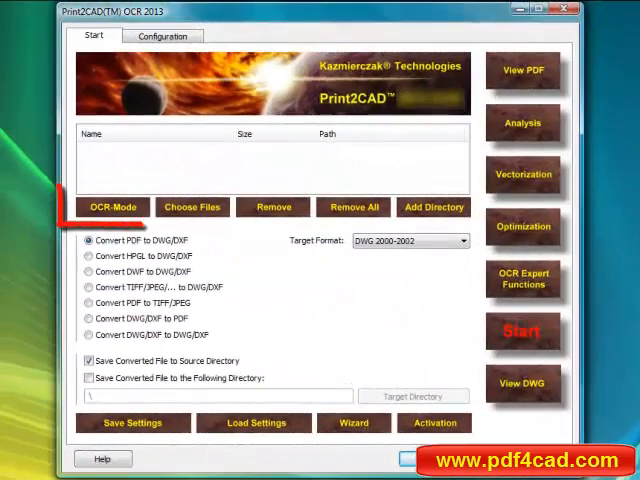
Step: Enable Manual OCR Recognition of Text in OCR-Mode, with English as language
click(113, 207)
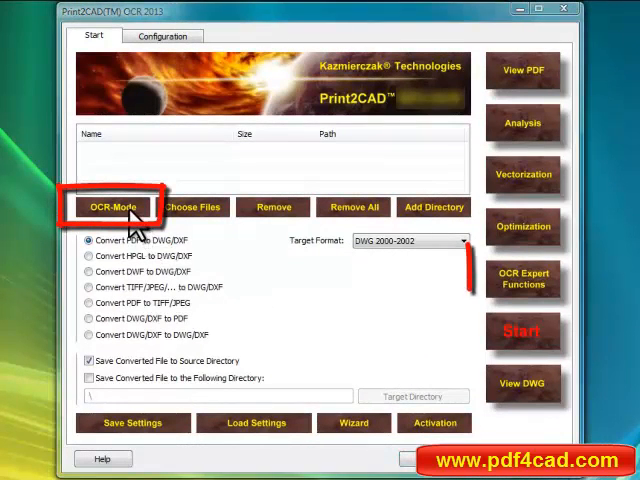
click(113, 207)
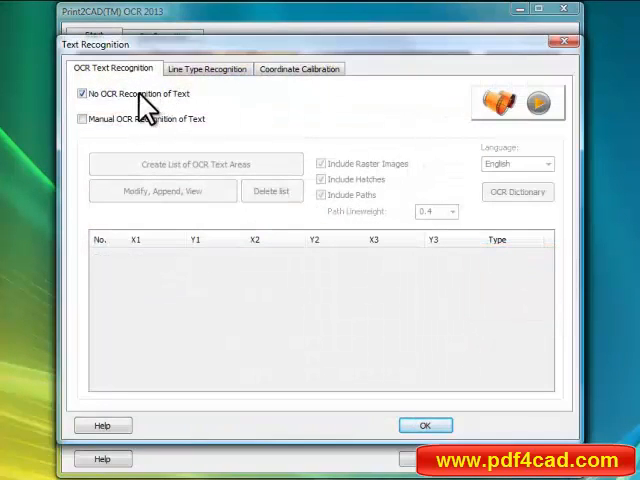
click(81, 119)
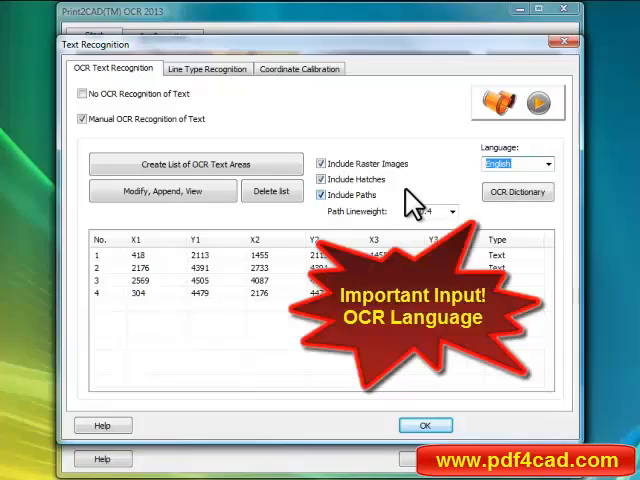
Step: Create and review the OCR text area list, then start a Manual Settings Conversion
click(428, 425)
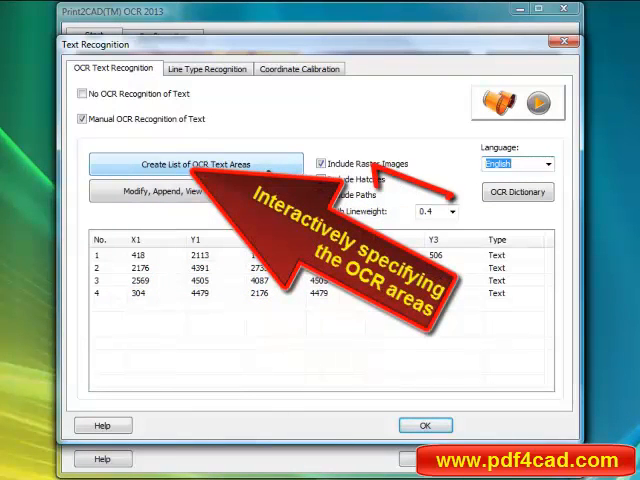
click(162, 191)
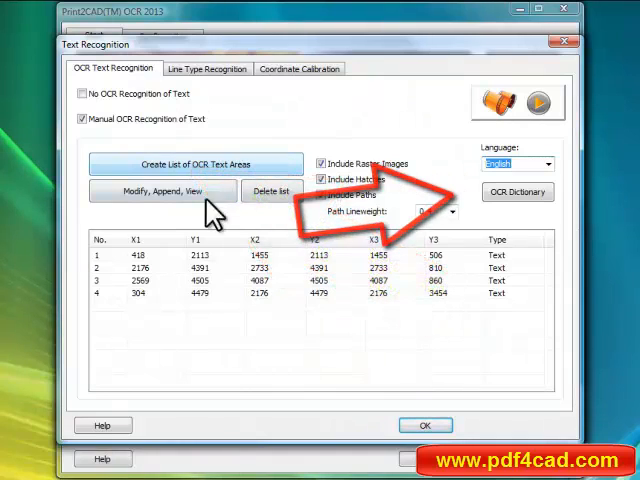
click(162, 191)
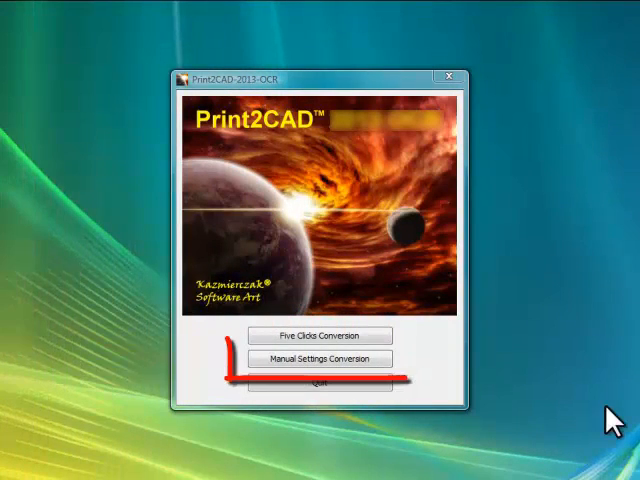
click(318, 358)
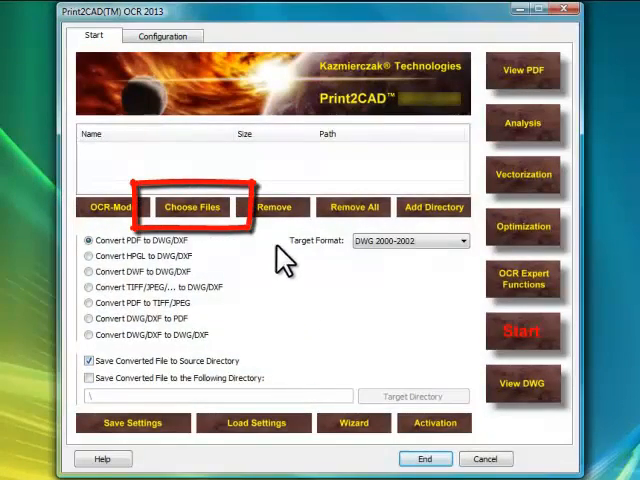